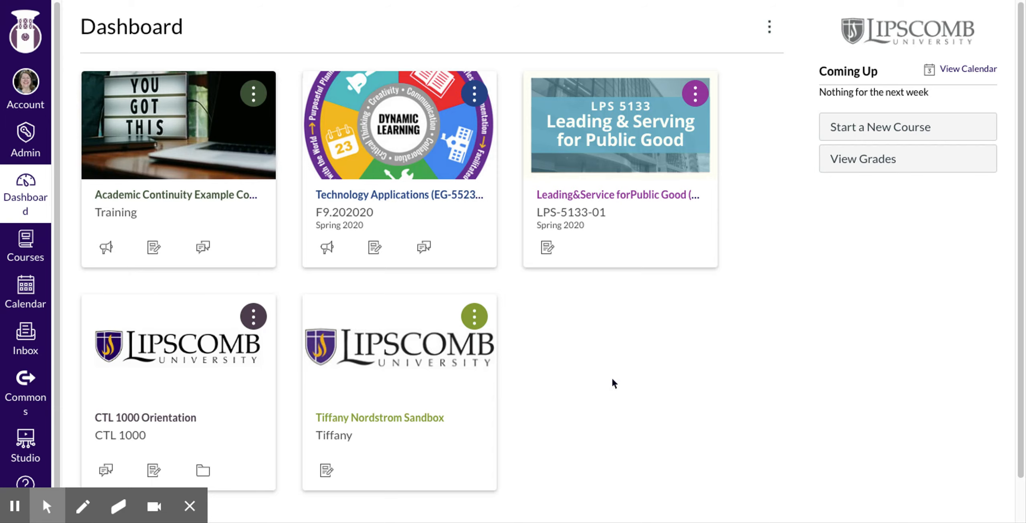
mouse_move(76, 176)
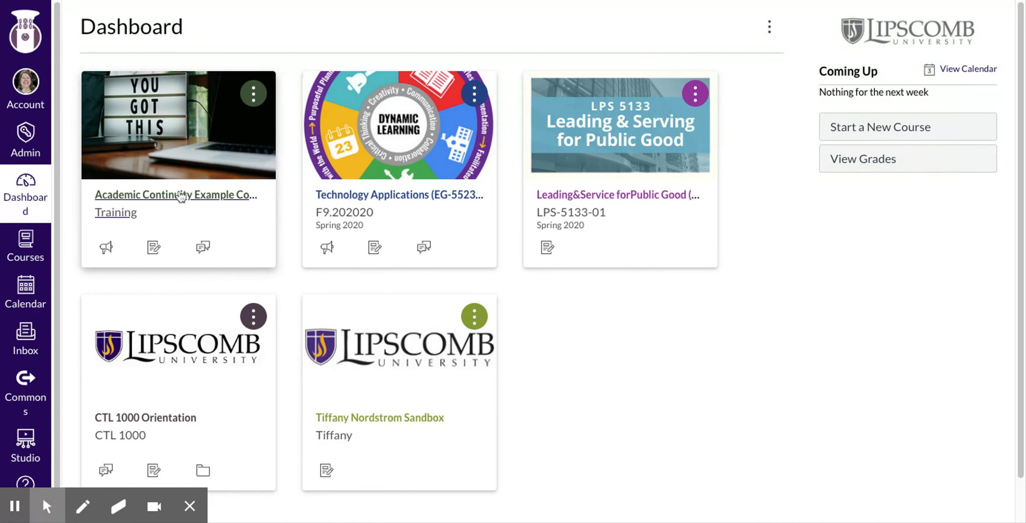
- Open the Academic Continuity Example (Training) course card and scroll its course navigation
click(175, 195)
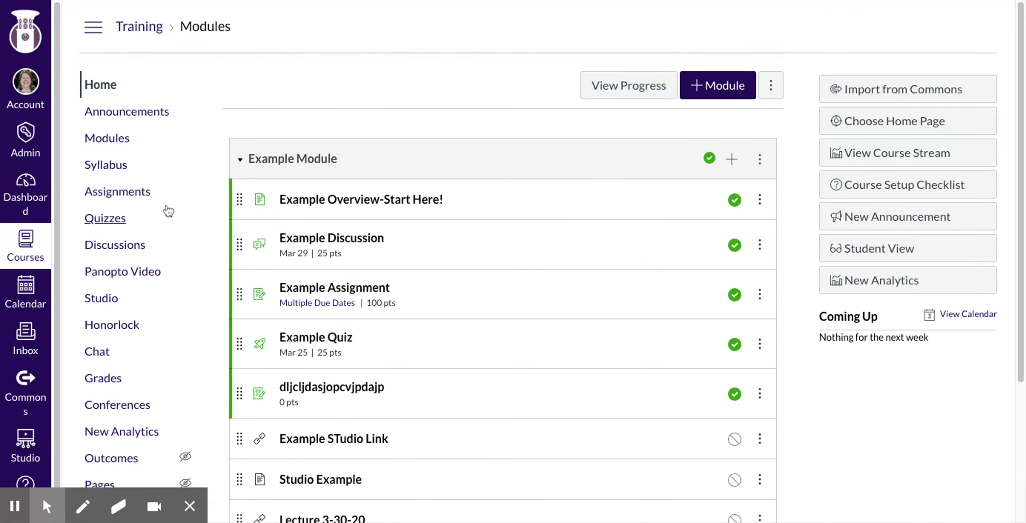
scroll(down, 3)
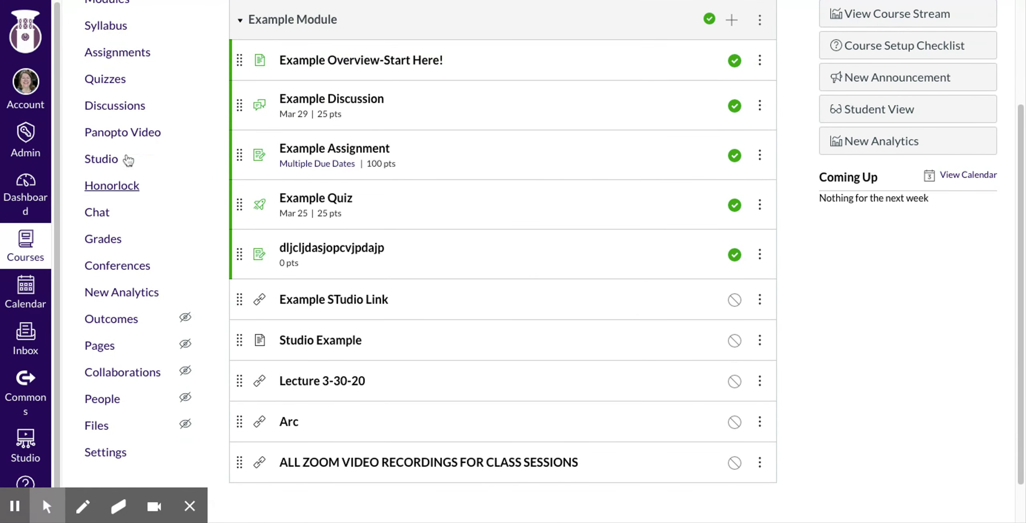
scroll(down, 3)
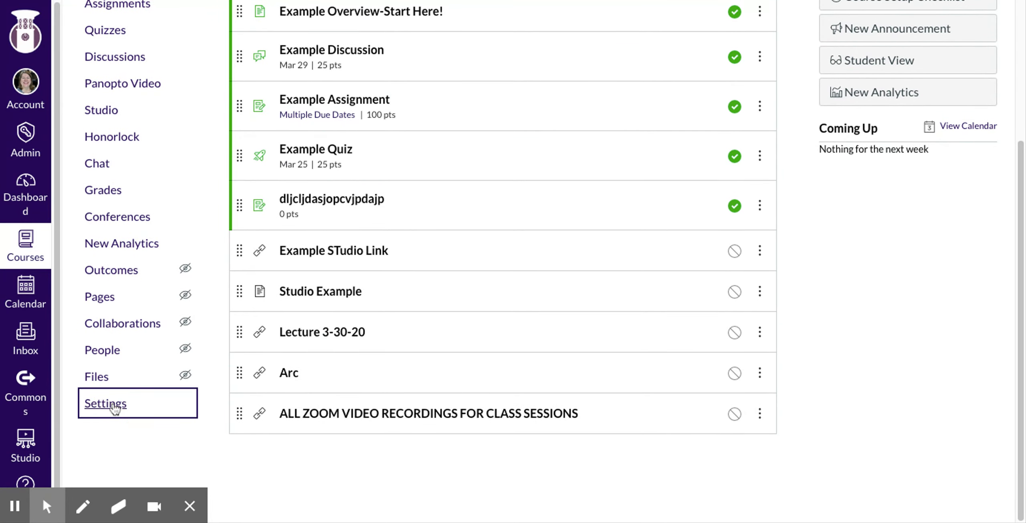
- In course Settings > Navigation, move Attendance from hidden items into the visible list
click(106, 404)
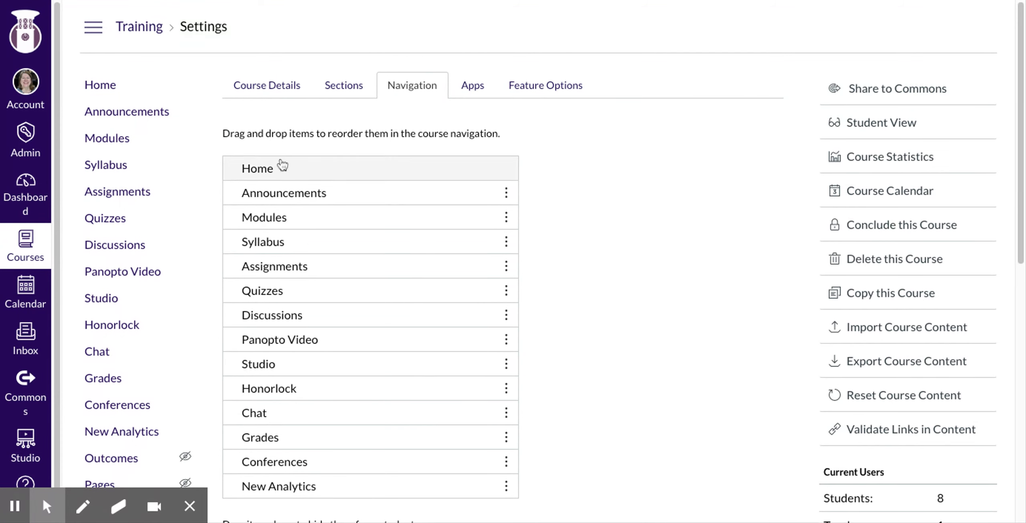
scroll(down, 3)
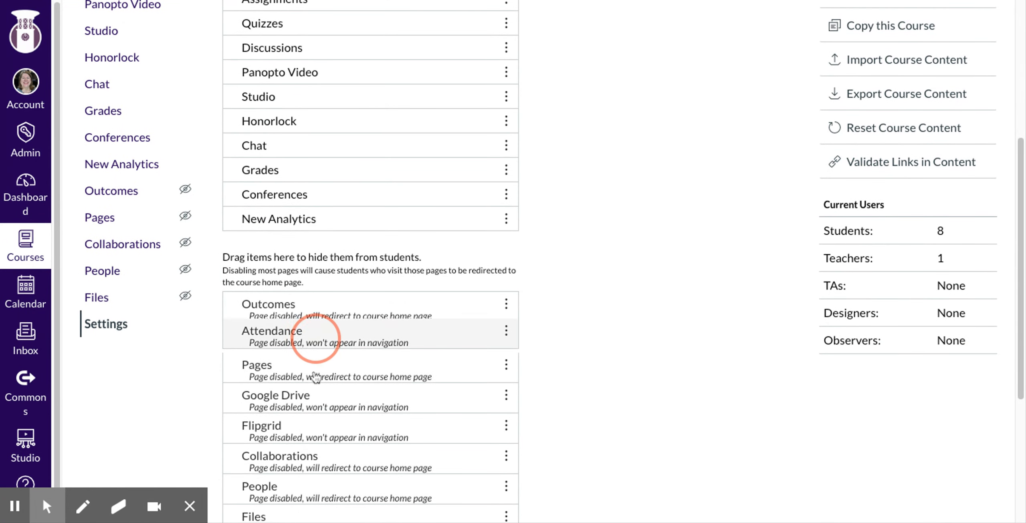
drag(314, 337, 337, 184)
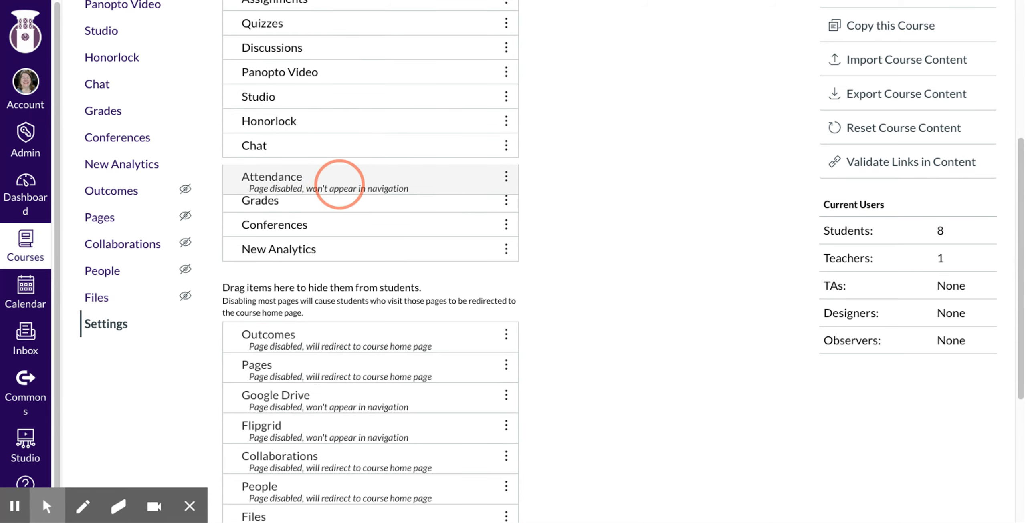
scroll(down, 3)
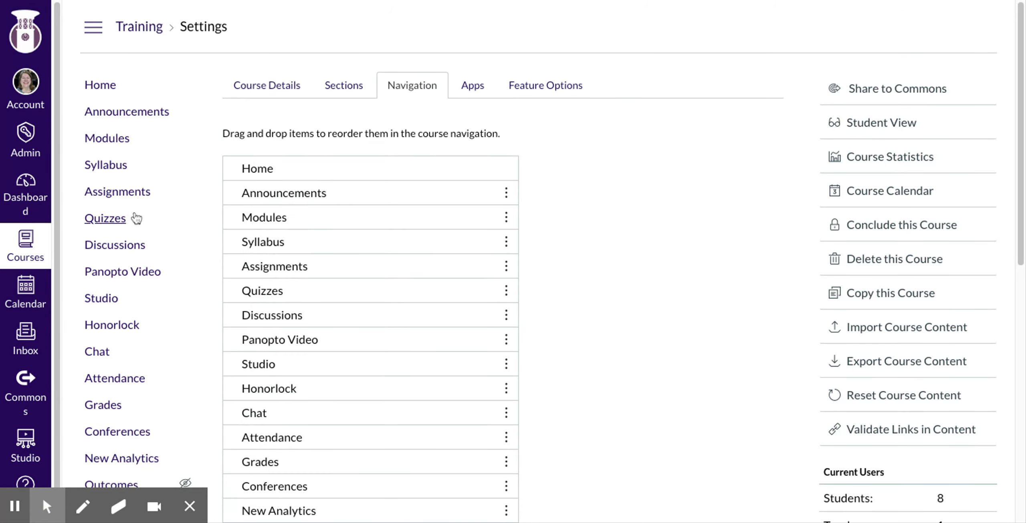
scroll(down, 3)
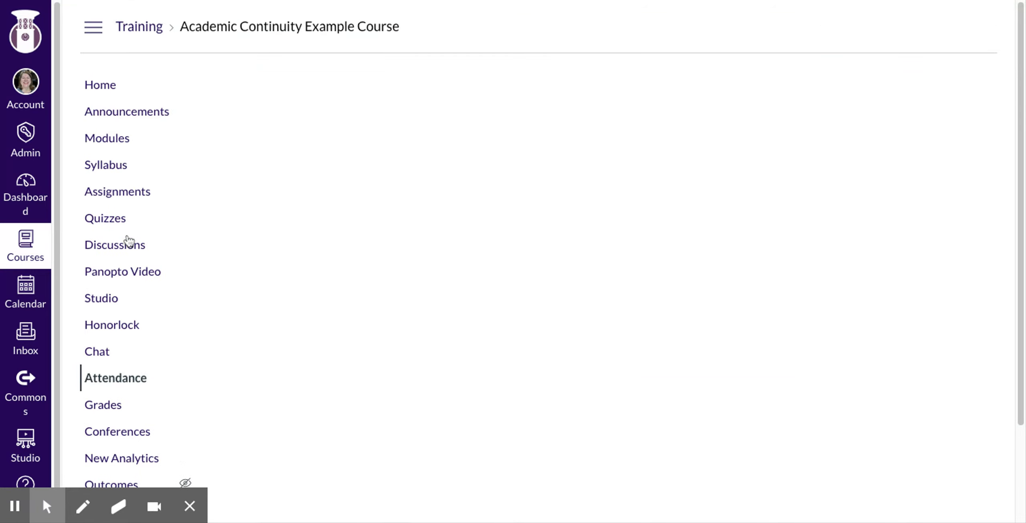
mouse_move(412, 244)
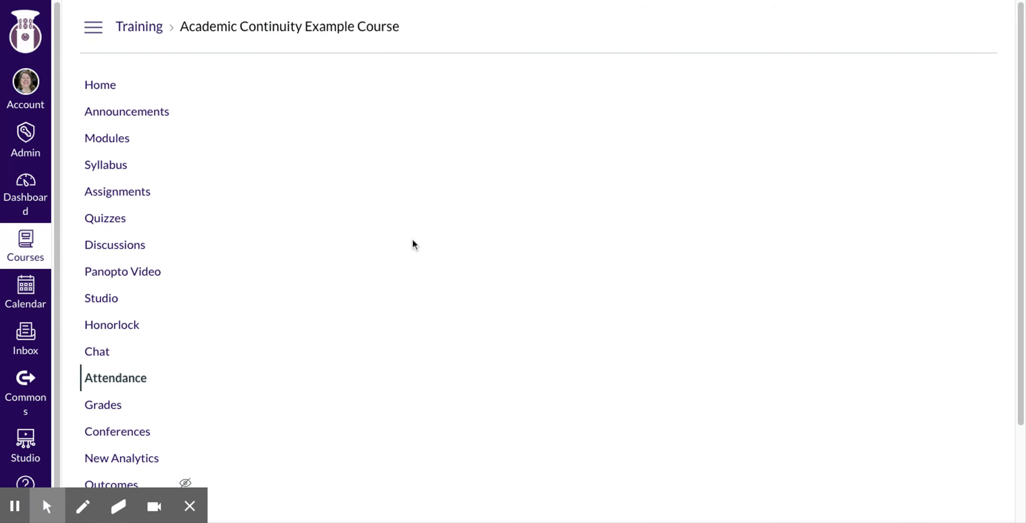
- In Roll Call, mark all students present, then Robbie absent and Emily late
click(115, 378)
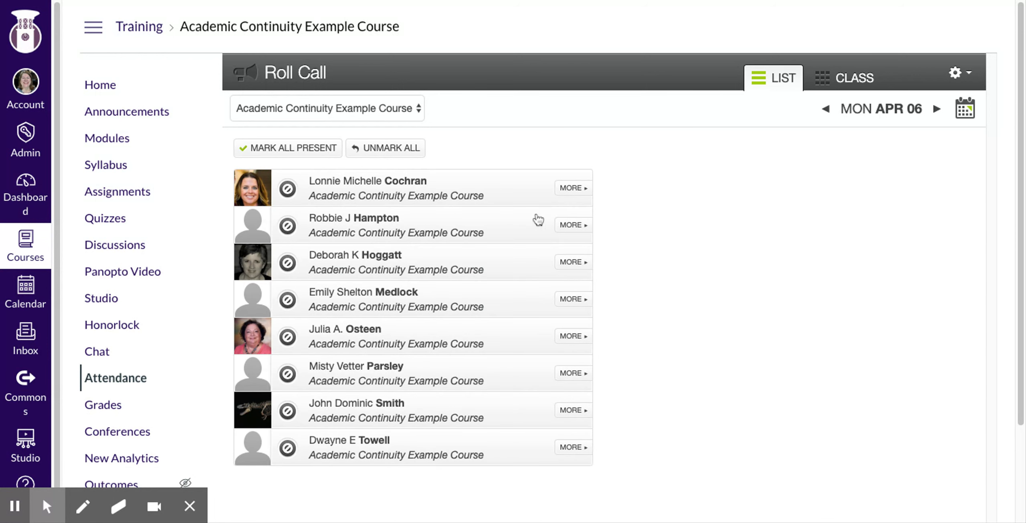
mouse_move(583, 192)
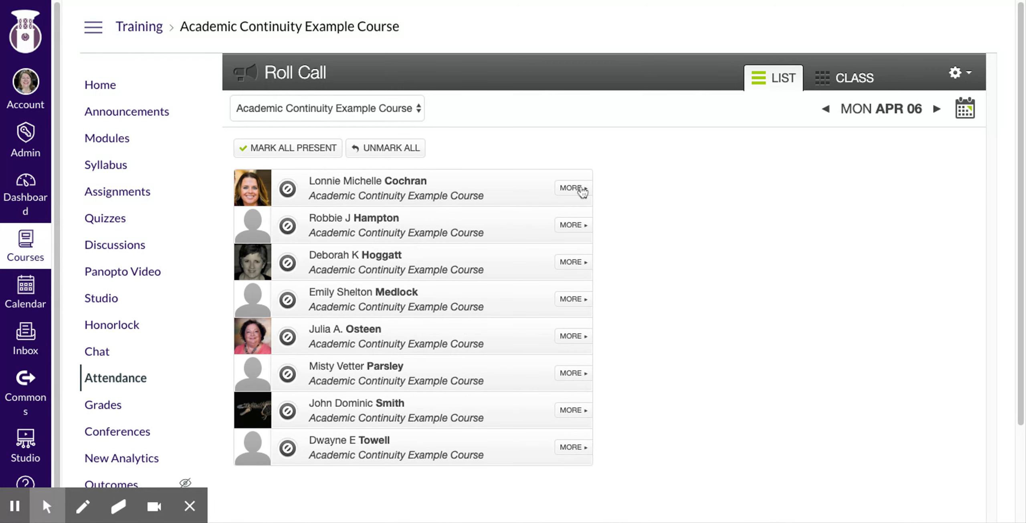
click(572, 188)
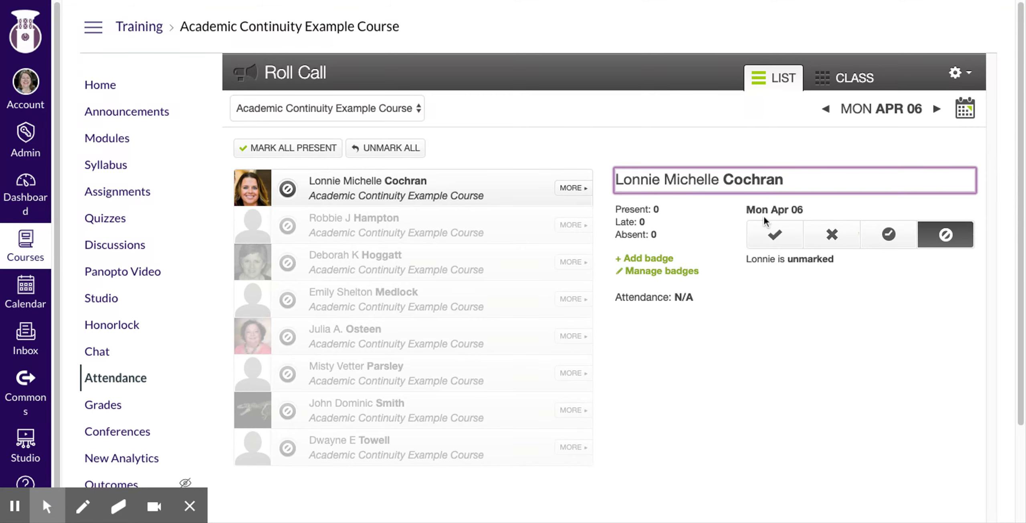
click(774, 235)
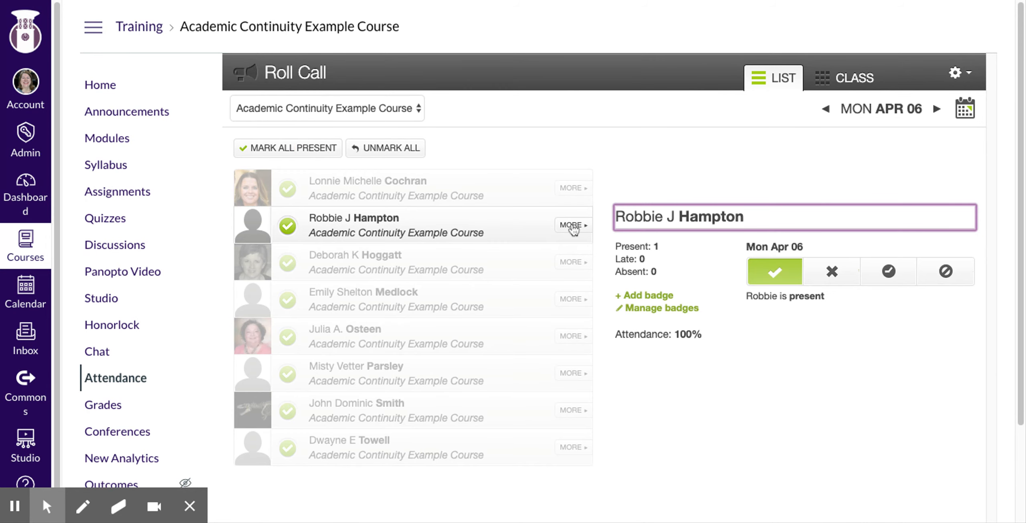
click(831, 272)
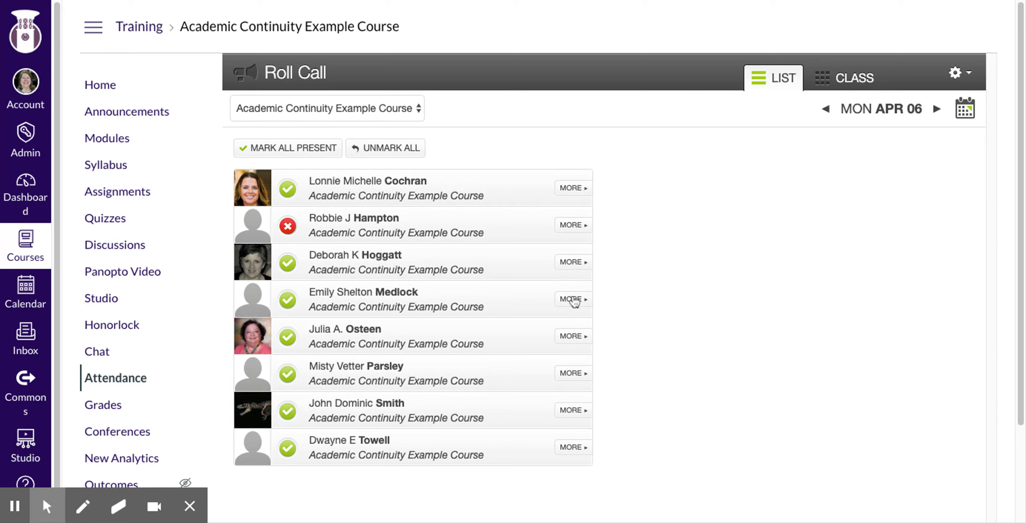
click(573, 300)
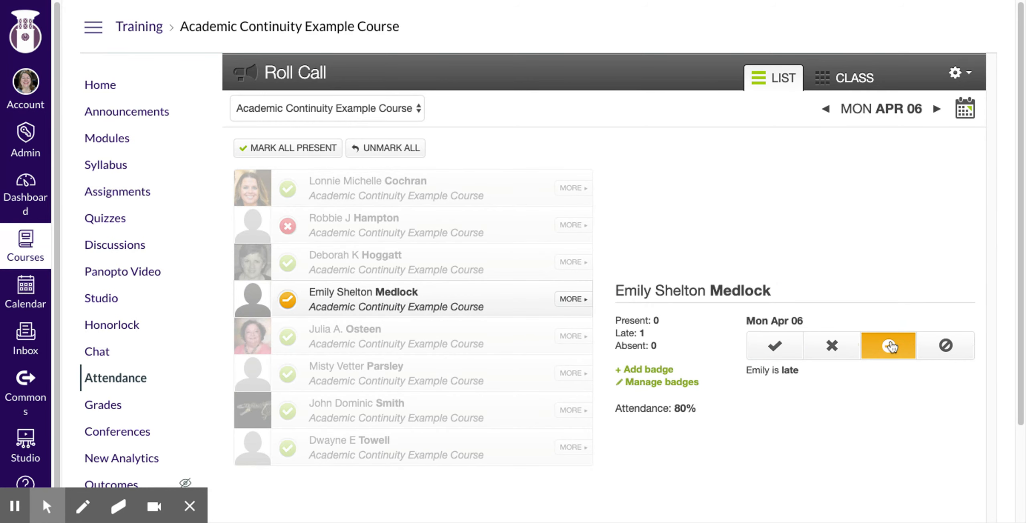
click(956, 73)
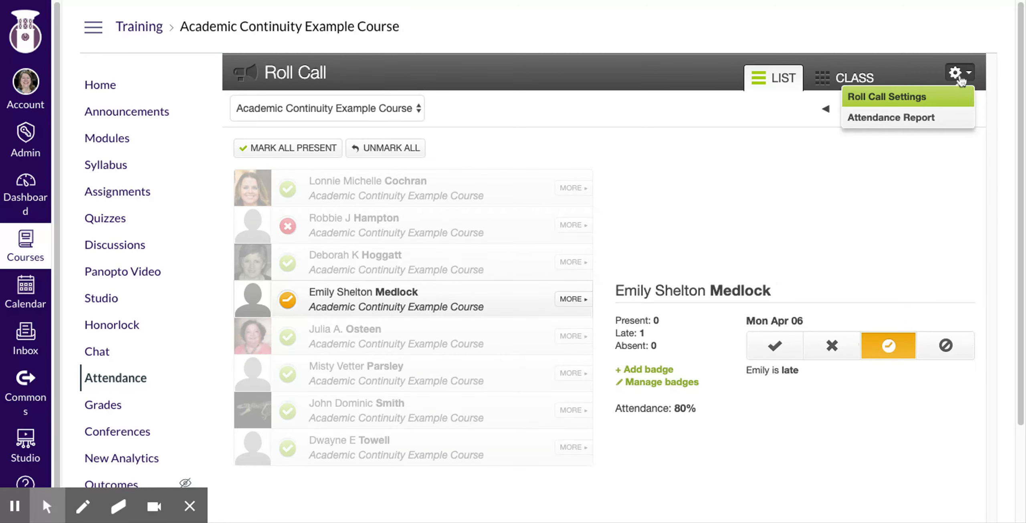
- Check 'Do not count attendance toward final grade' in Roll Call Settings and close it
click(906, 96)
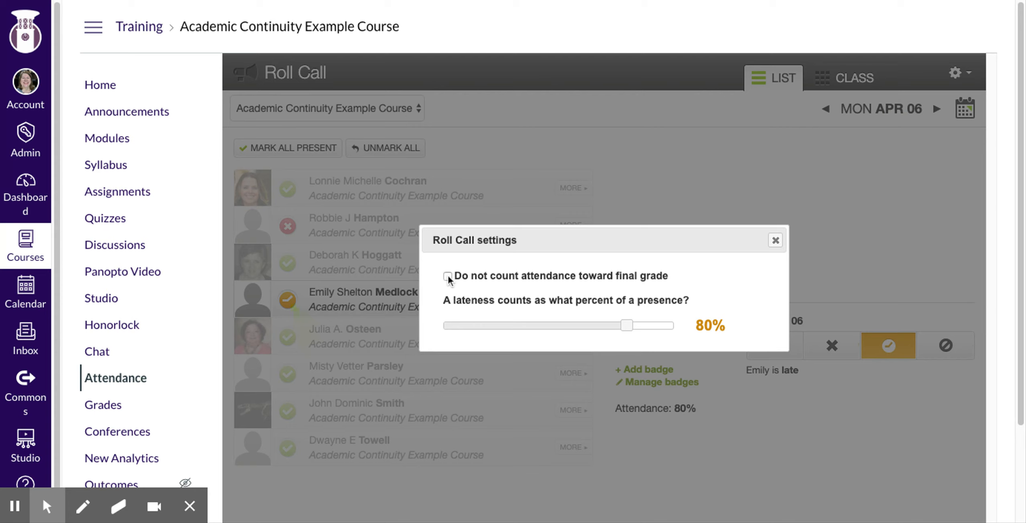
click(448, 276)
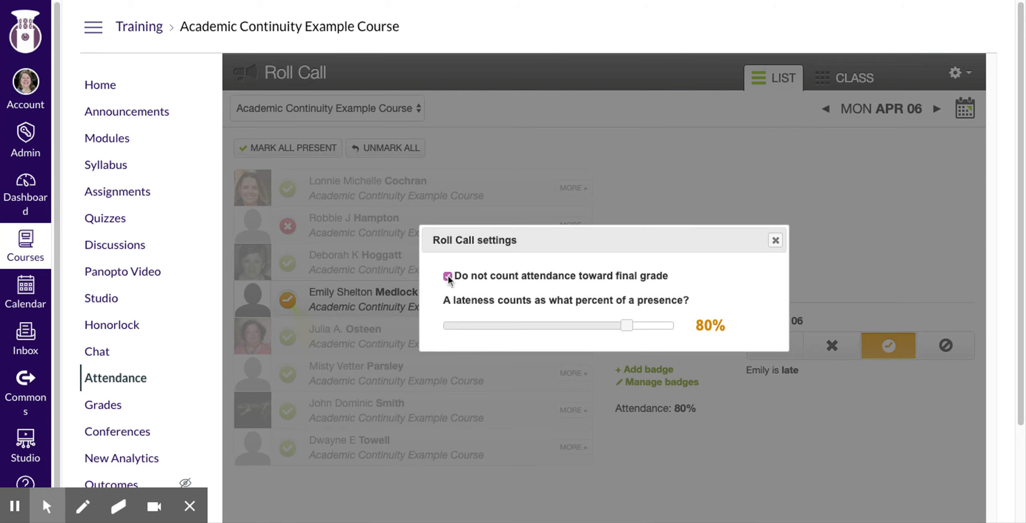
click(776, 240)
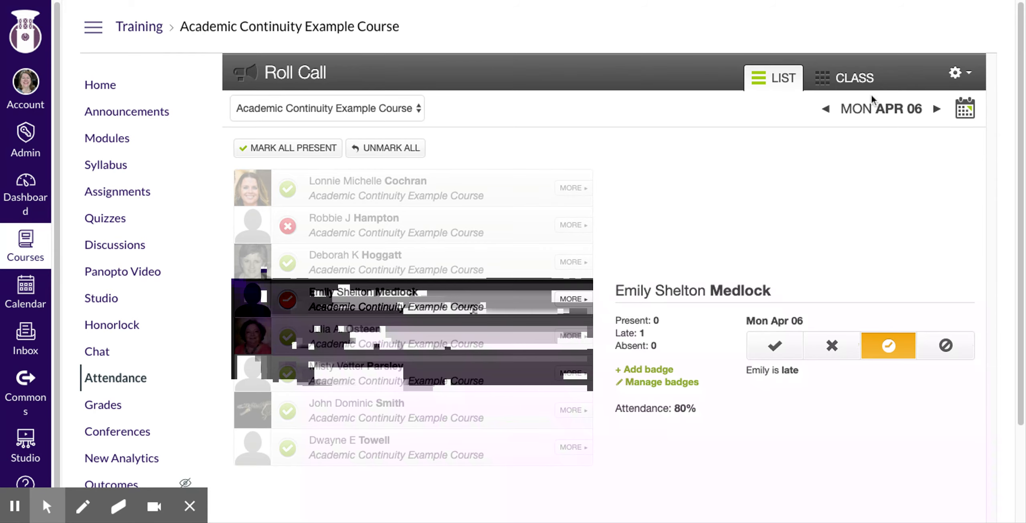
mouse_move(828, 112)
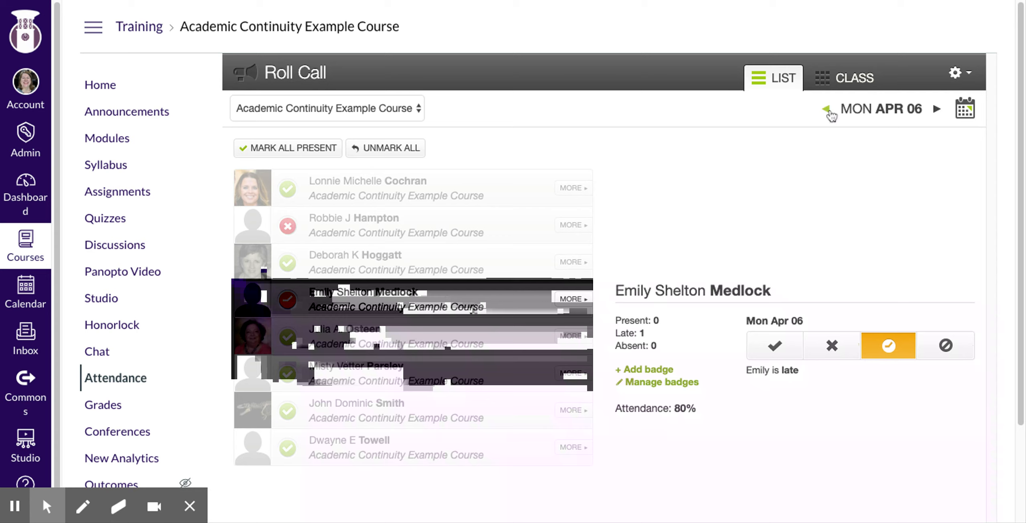
click(965, 108)
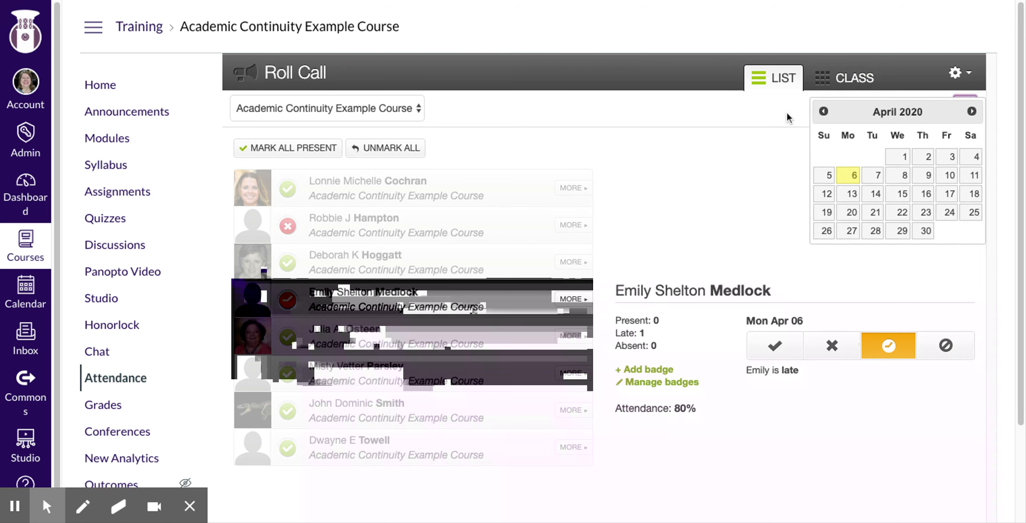
click(823, 112)
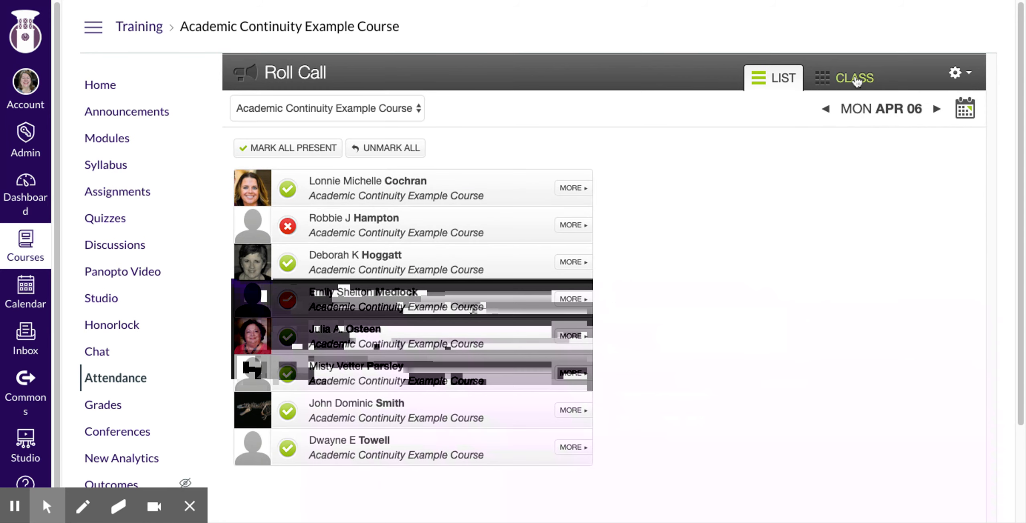
click(854, 77)
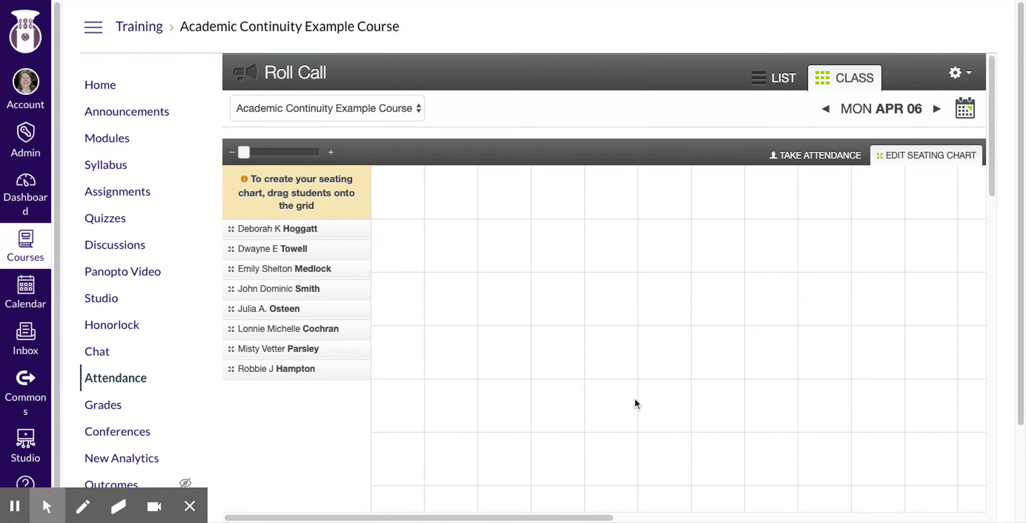
mouse_move(511, 293)
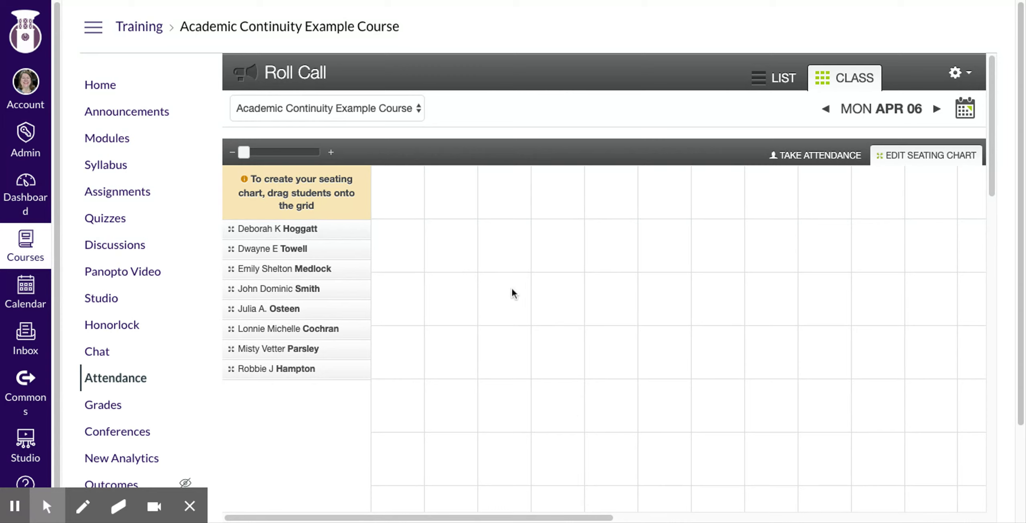
mouse_move(535, 316)
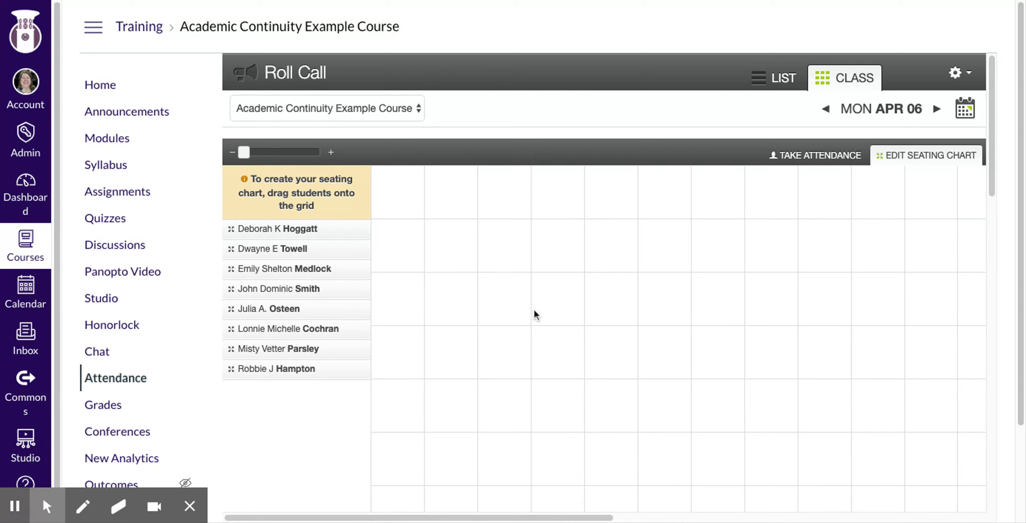
click(777, 77)
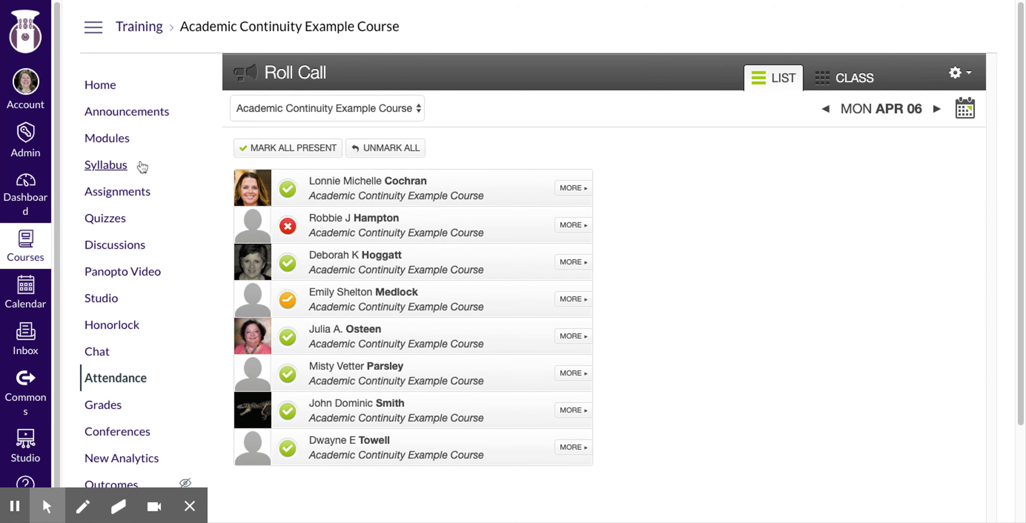
mouse_move(93, 76)
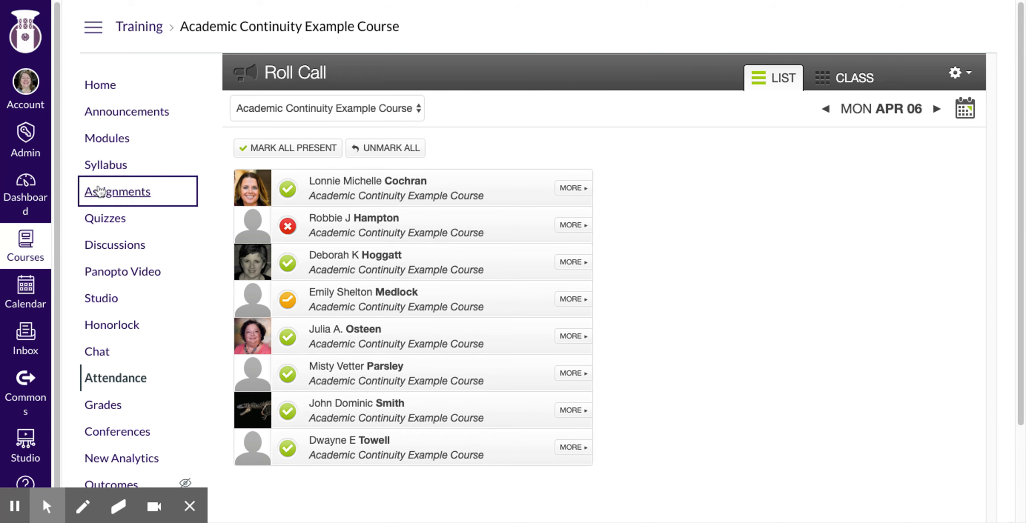
- Scroll the course Assignments list to Roll Call Attendance (100 pts) and open it
click(118, 192)
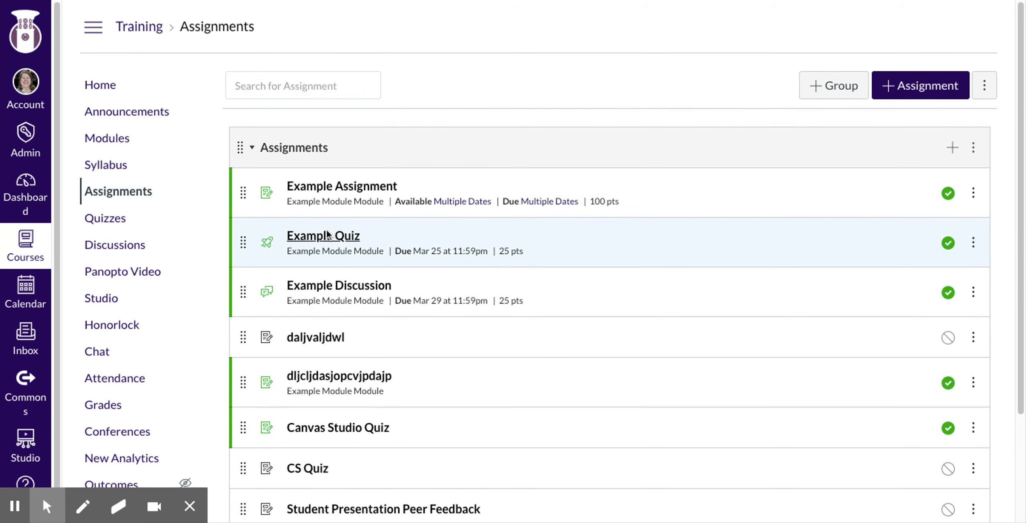
scroll(down, 3)
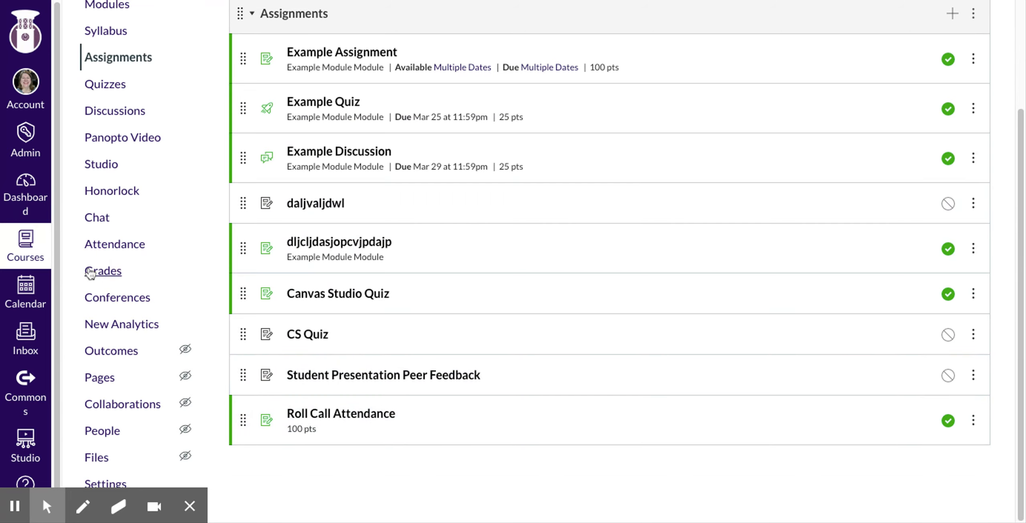
click(103, 271)
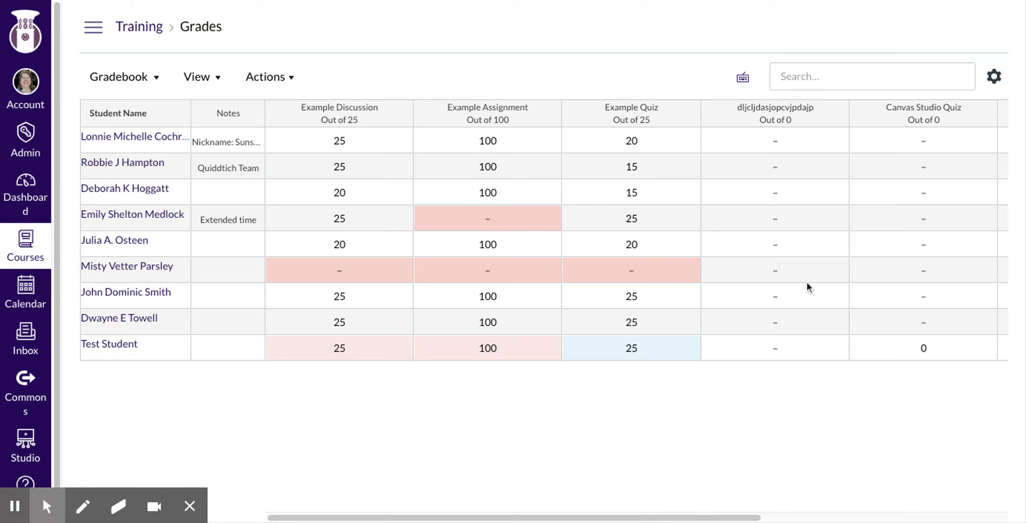
- Scroll the gradebook sideways, then return to the course Assignments list
scroll(right, 3)
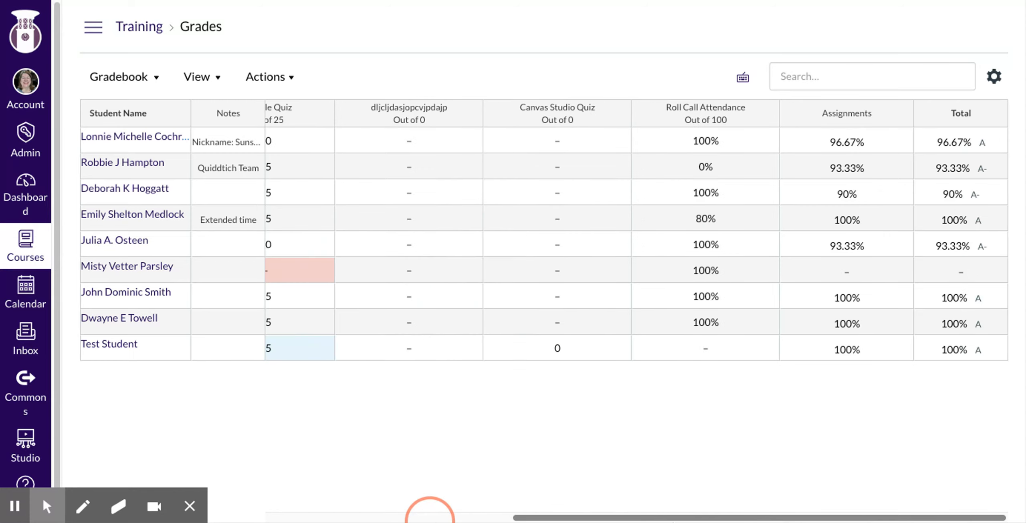
mouse_move(687, 352)
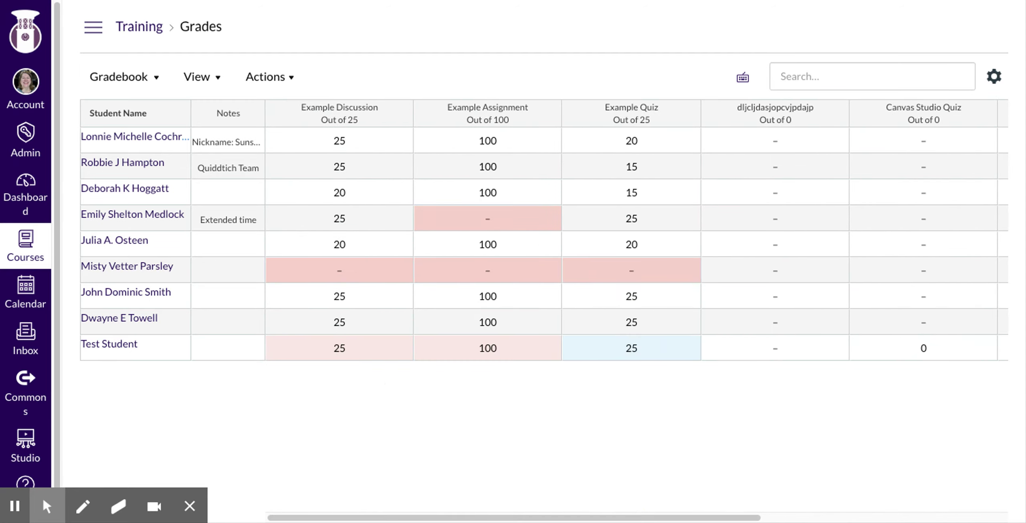
click(93, 26)
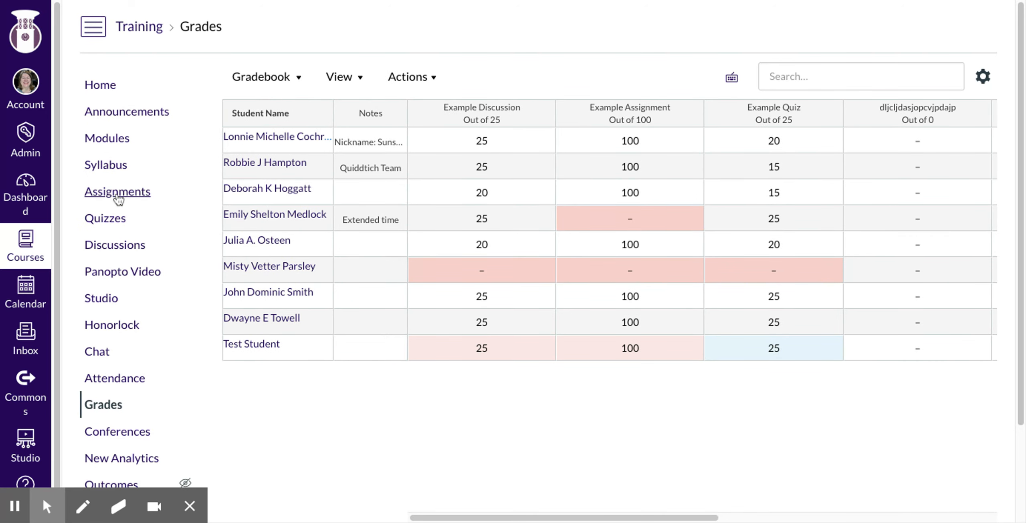
click(118, 192)
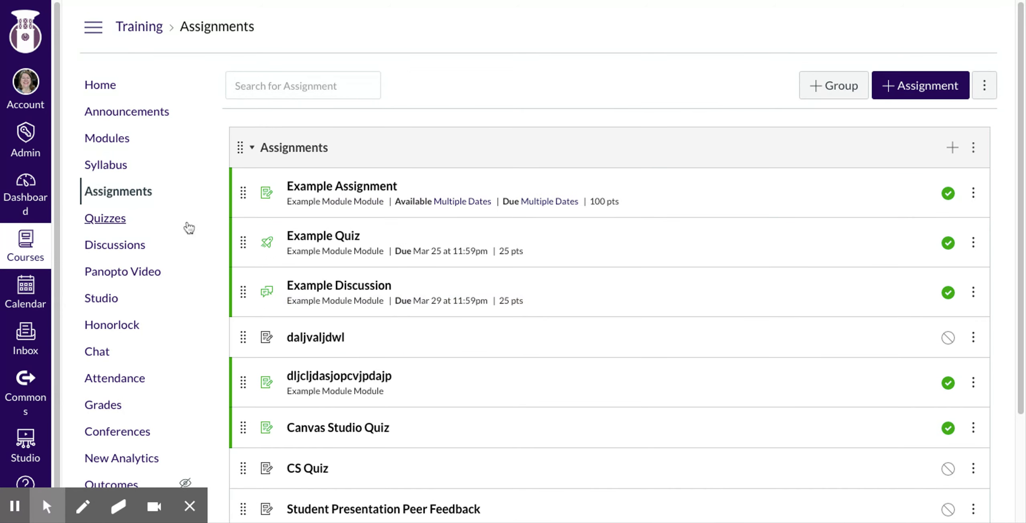
- Scroll down and open the Roll Call Attendance assignment
scroll(down, 3)
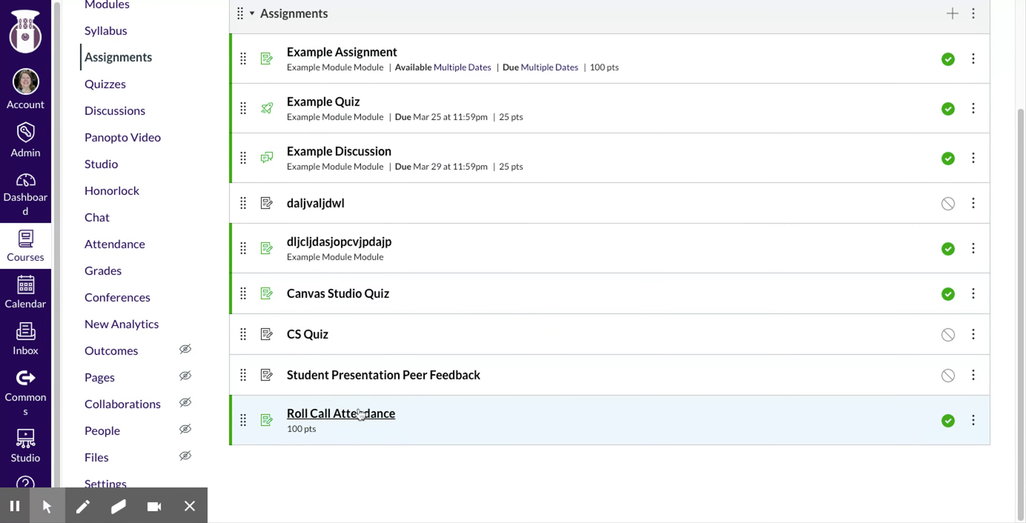
click(340, 414)
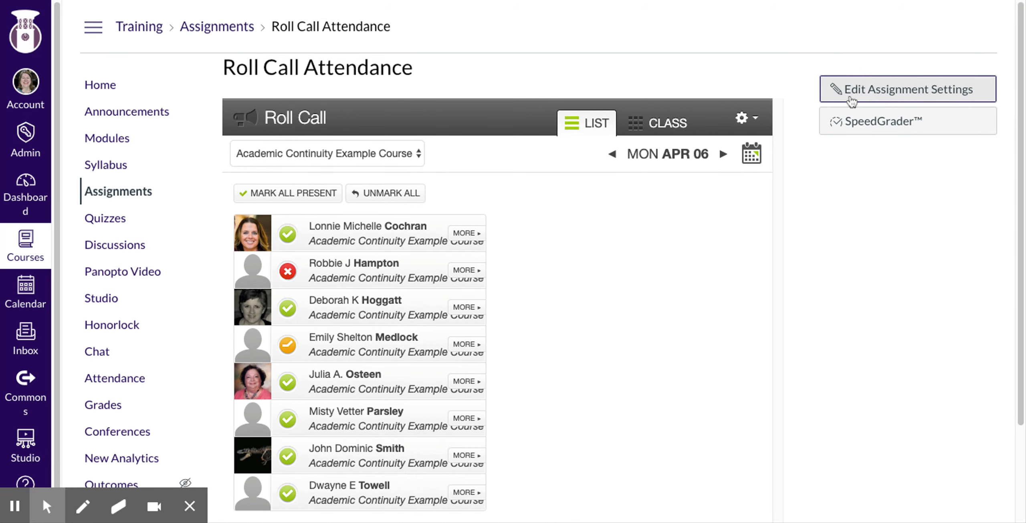
- Edit Roll Call Attendance: set points to 0, display grade as Not Graded, and save
click(907, 89)
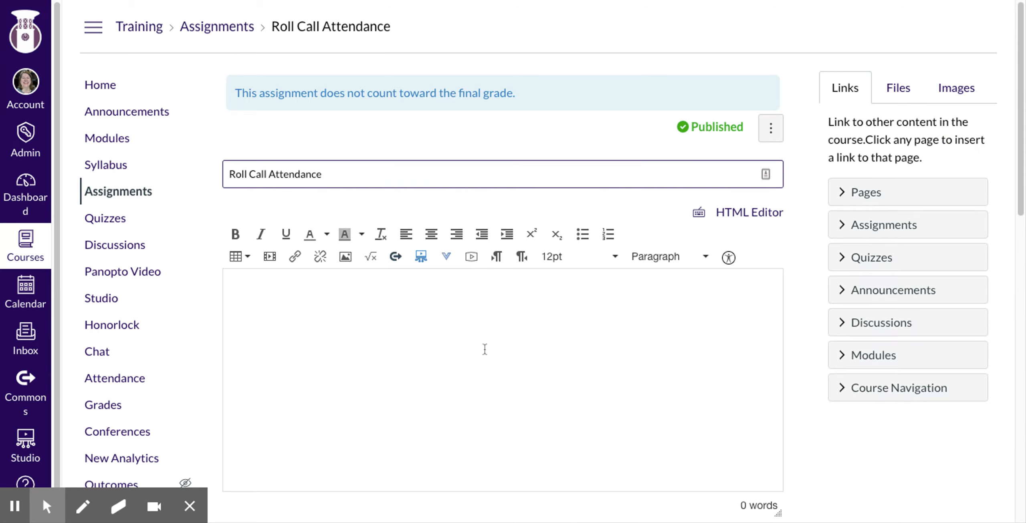
scroll(down, 3)
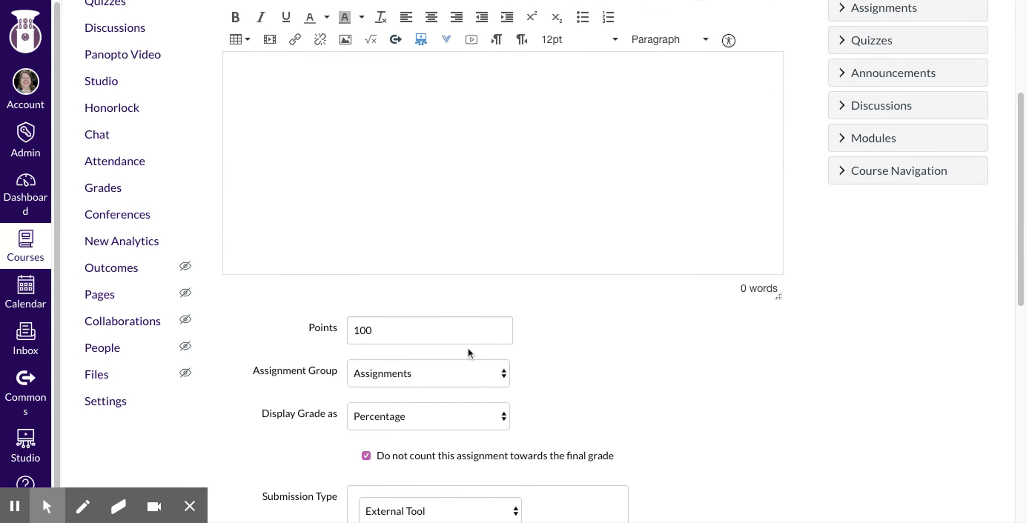
click(429, 331)
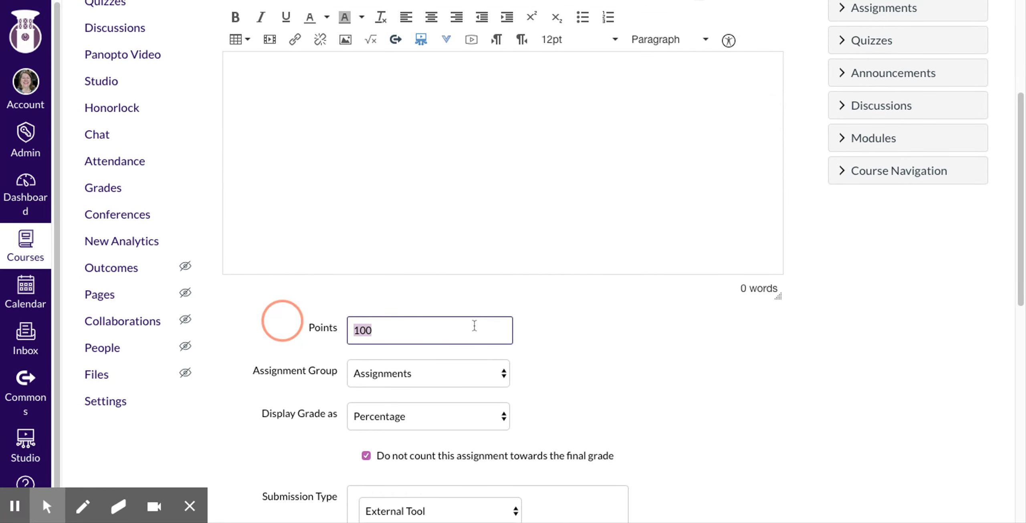
text(0)
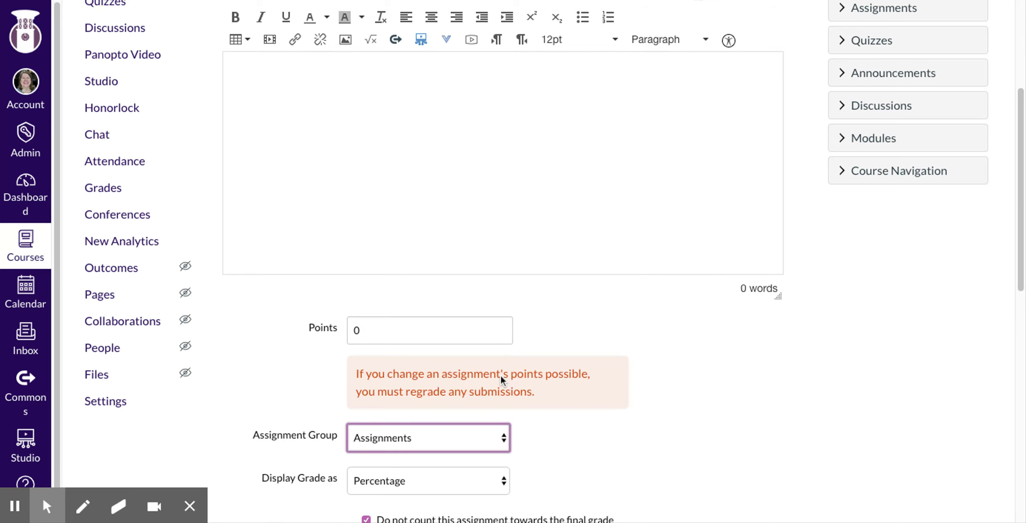
scroll(down, 3)
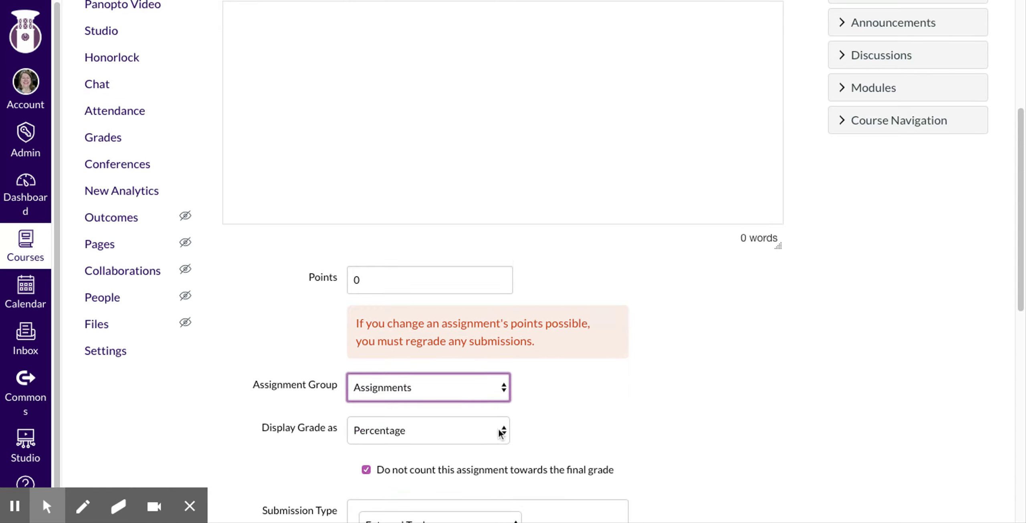
scroll(down, 3)
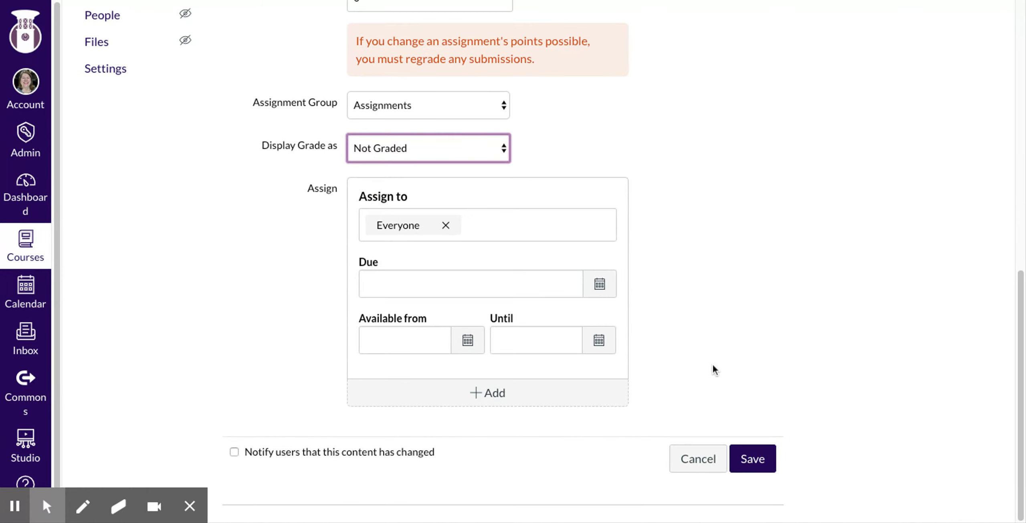
click(754, 459)
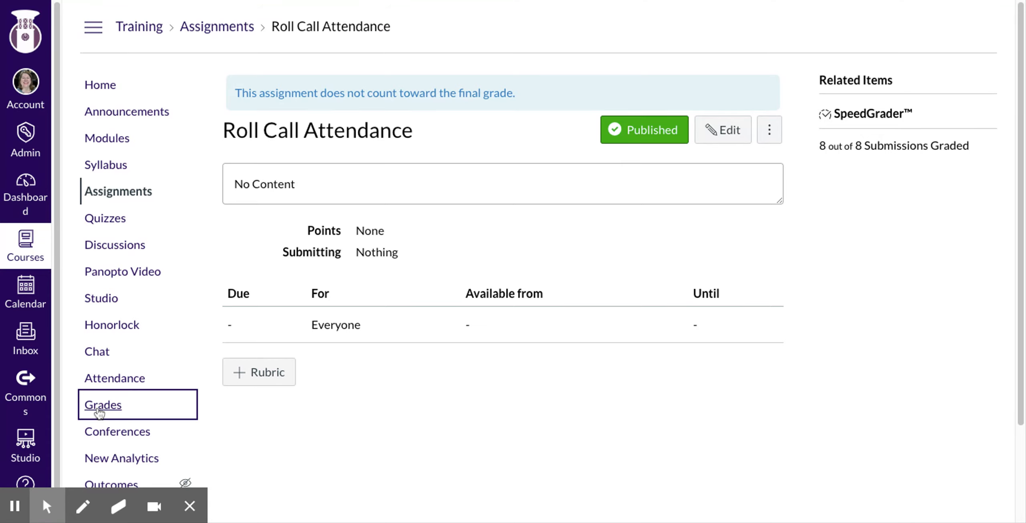
- Check the gradebook's Roll Call column, then go to the course Attendance page
click(102, 405)
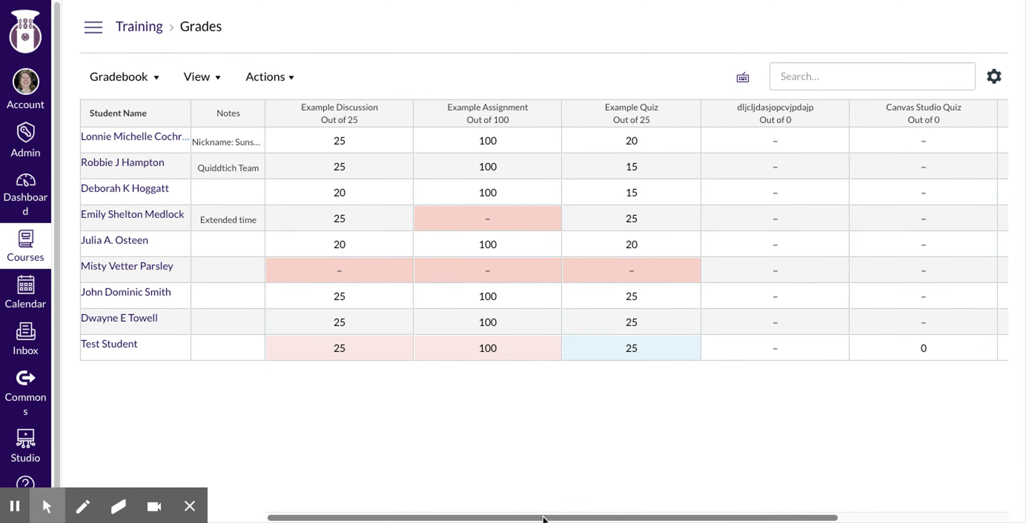
scroll(right, 3)
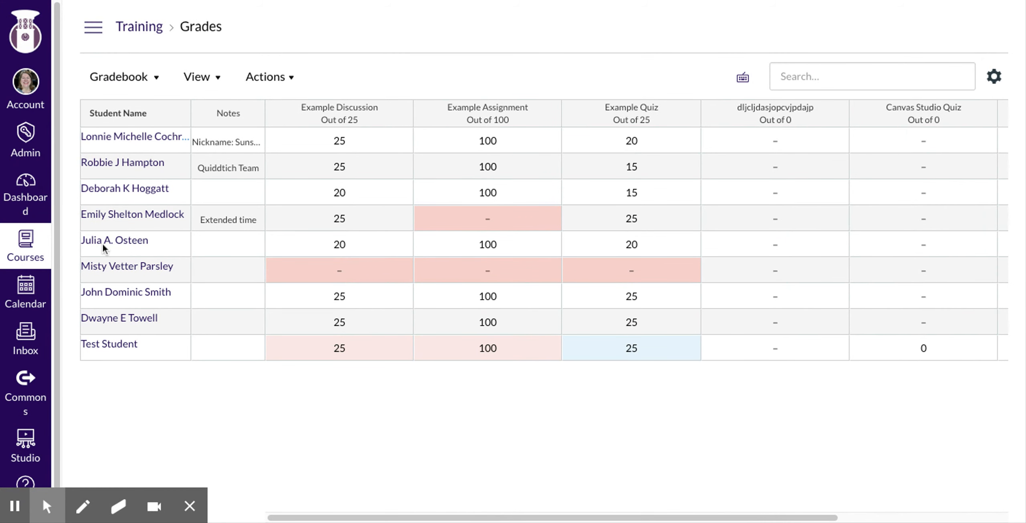
click(93, 26)
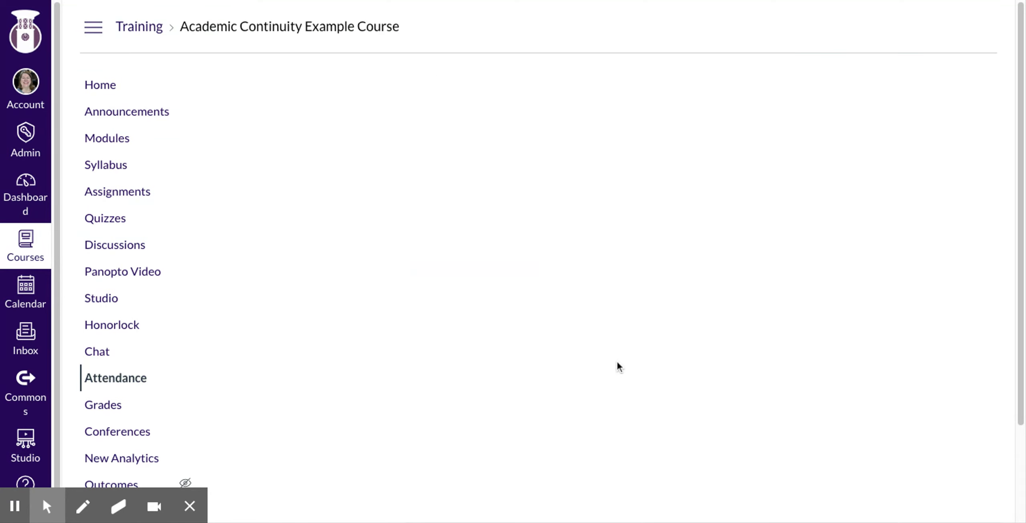
mouse_move(543, 263)
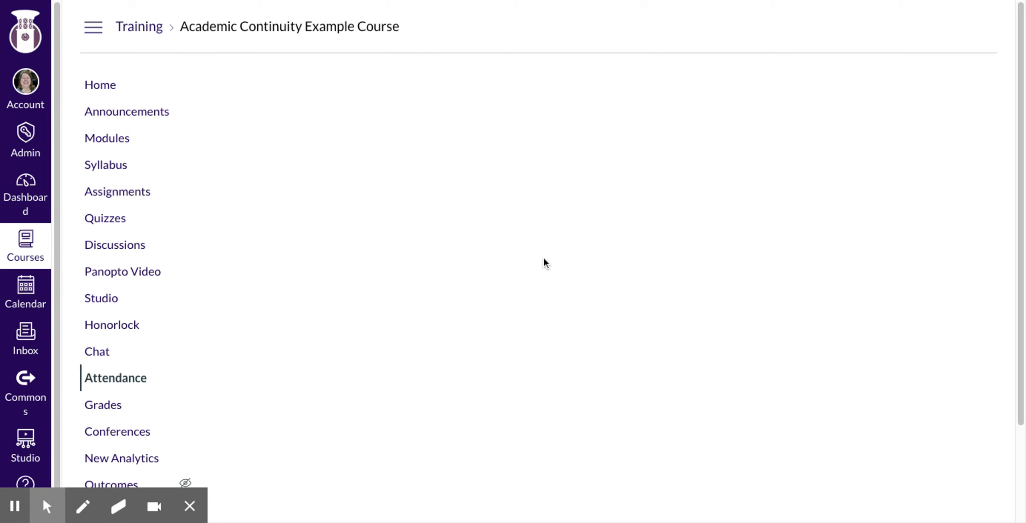
- Once Roll Call loads, show the first student's attendance details and counts
click(116, 378)
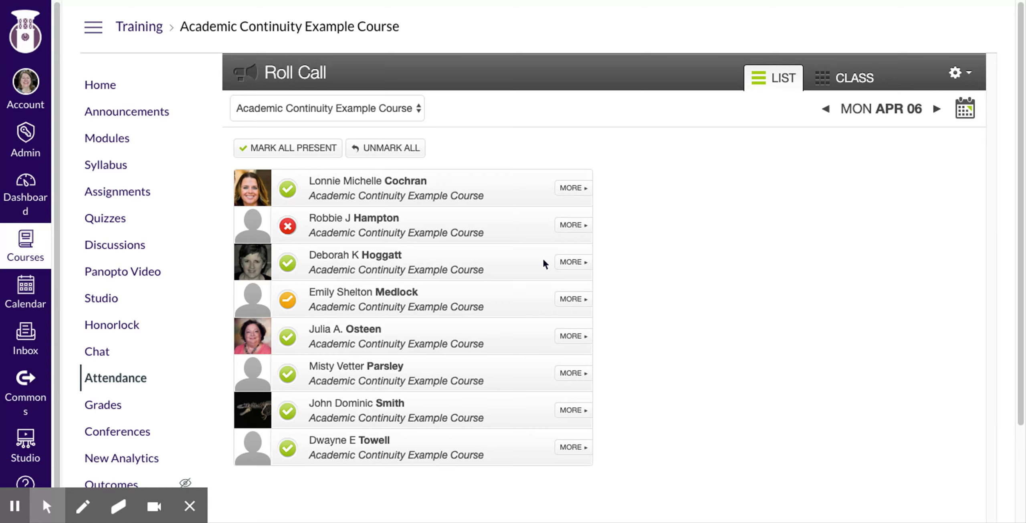
mouse_move(583, 170)
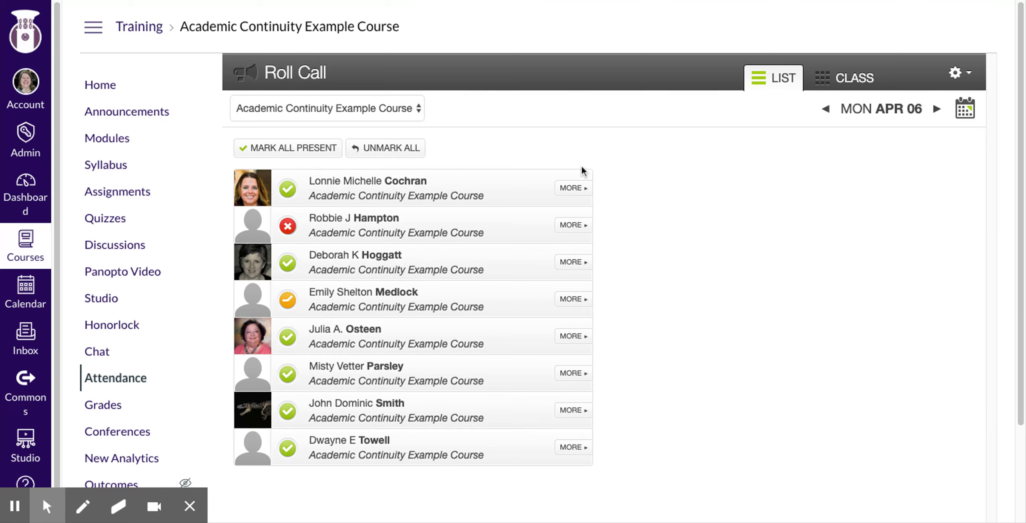
mouse_move(574, 192)
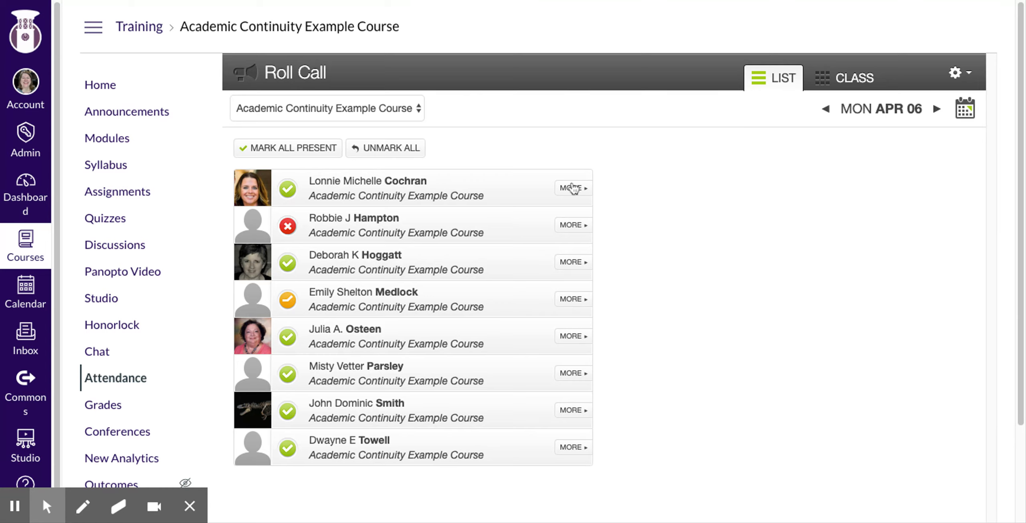
click(572, 188)
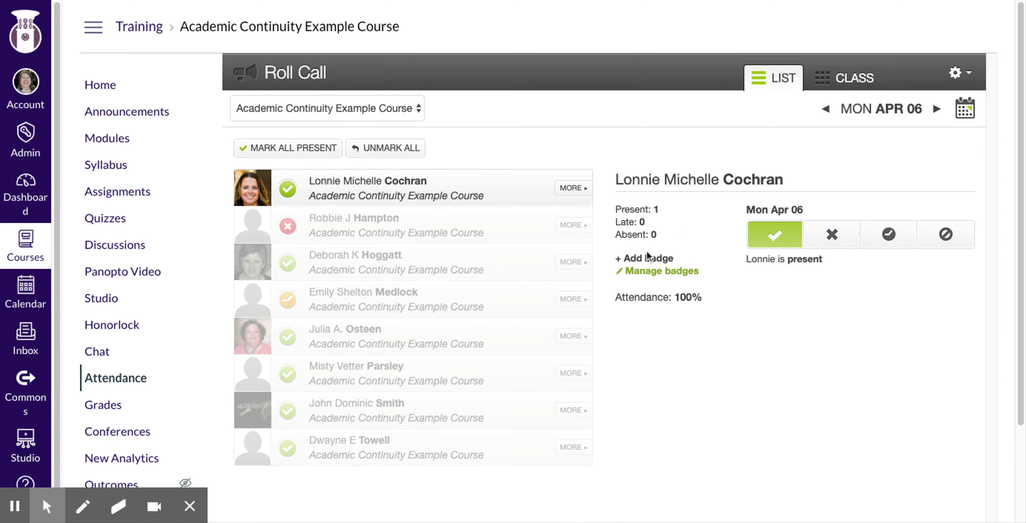
- Create an 'Athlete' badge with the award-ribbon icon and purple colour, and save it
click(644, 258)
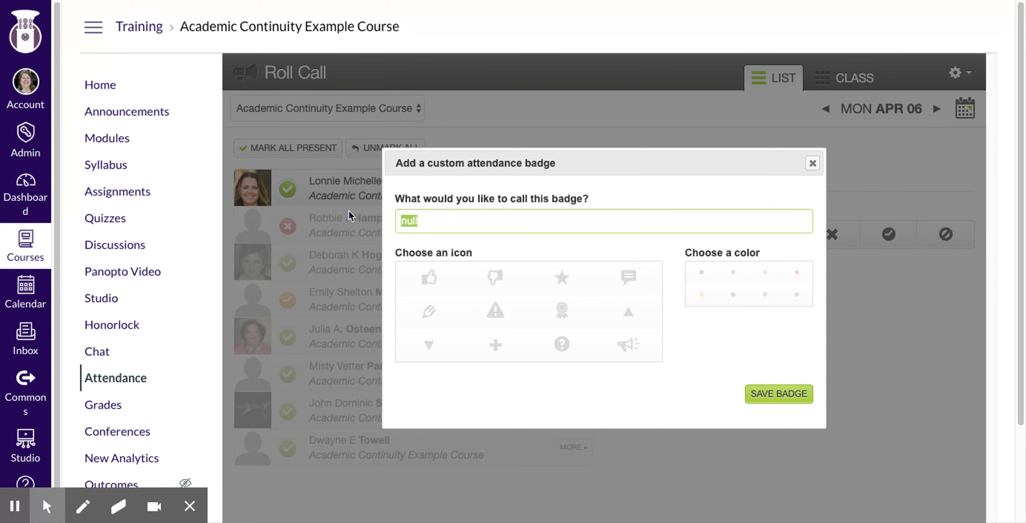
text(Athlete)
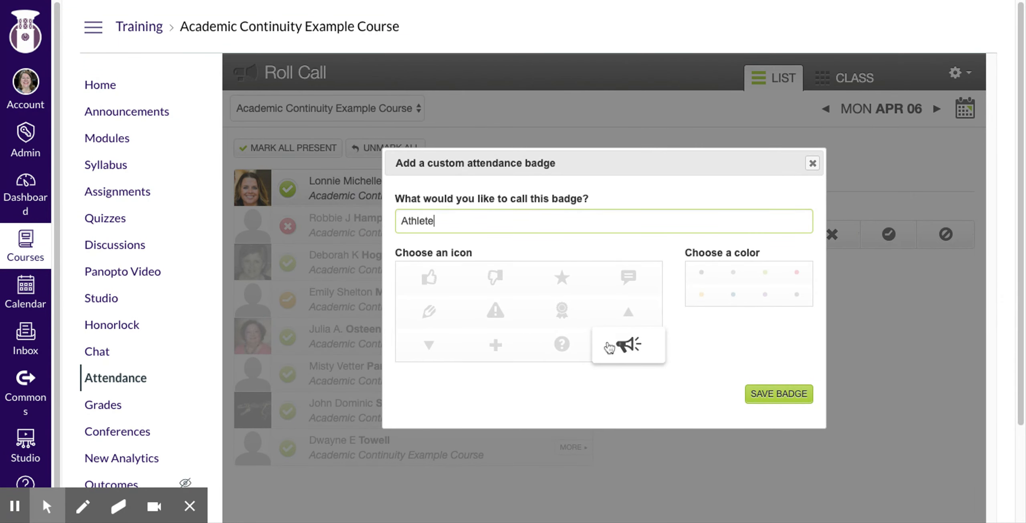
click(561, 311)
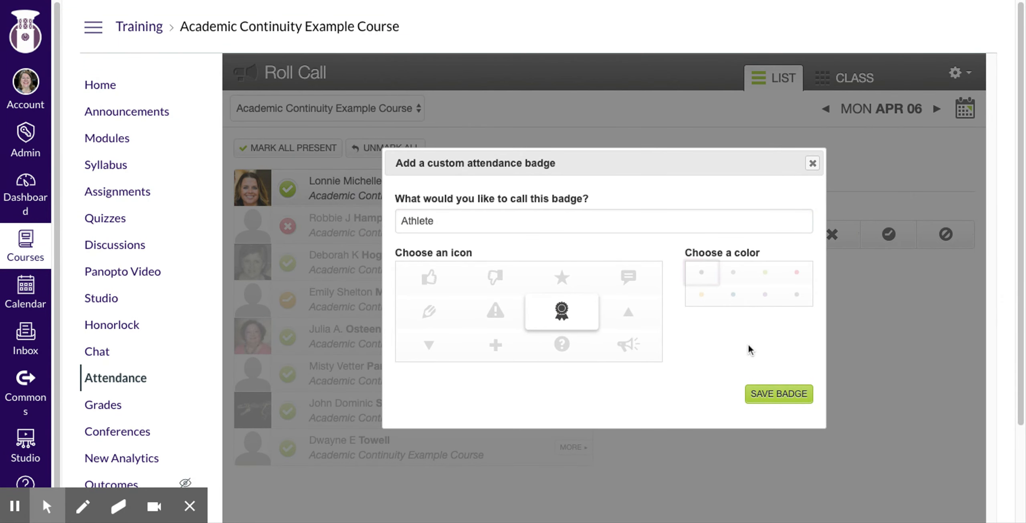
click(765, 295)
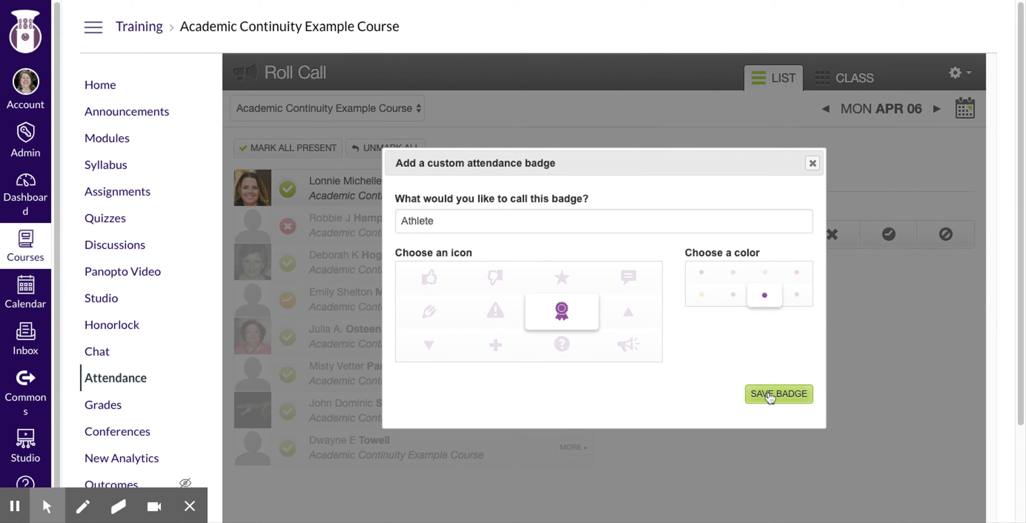
click(779, 394)
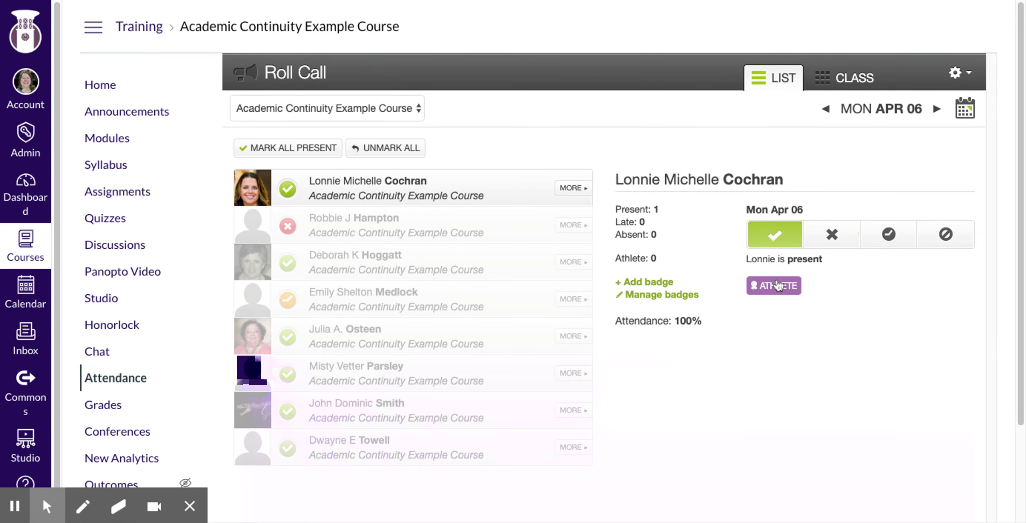
click(774, 286)
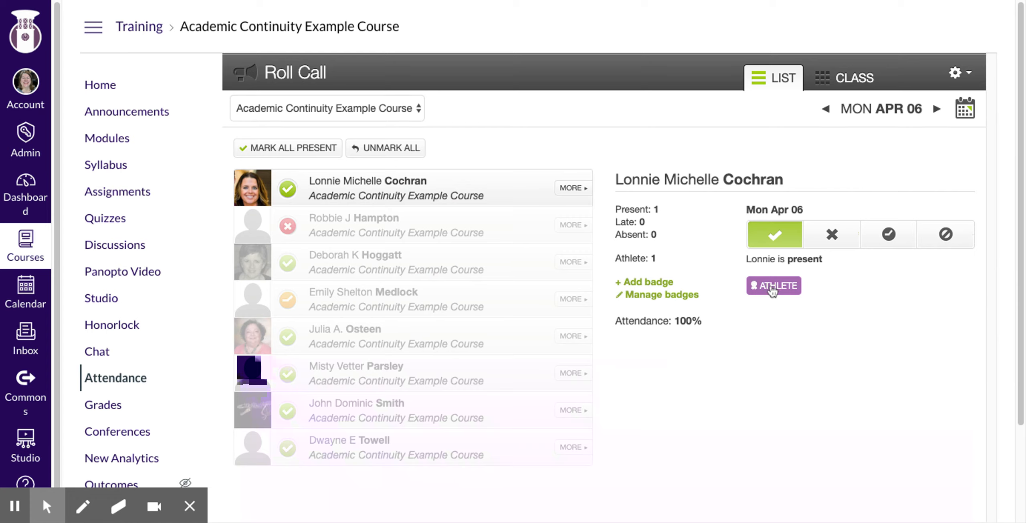
mouse_move(598, 256)
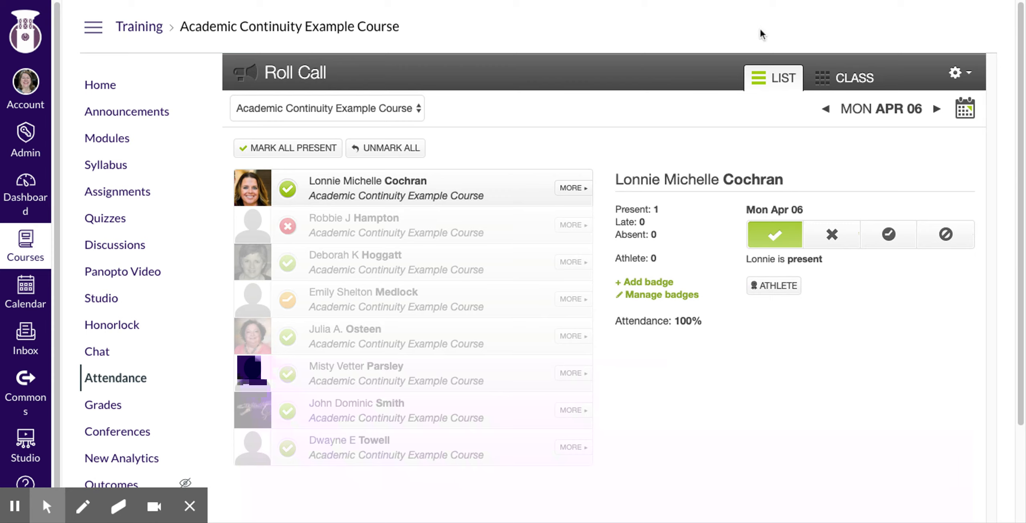
mouse_move(726, 3)
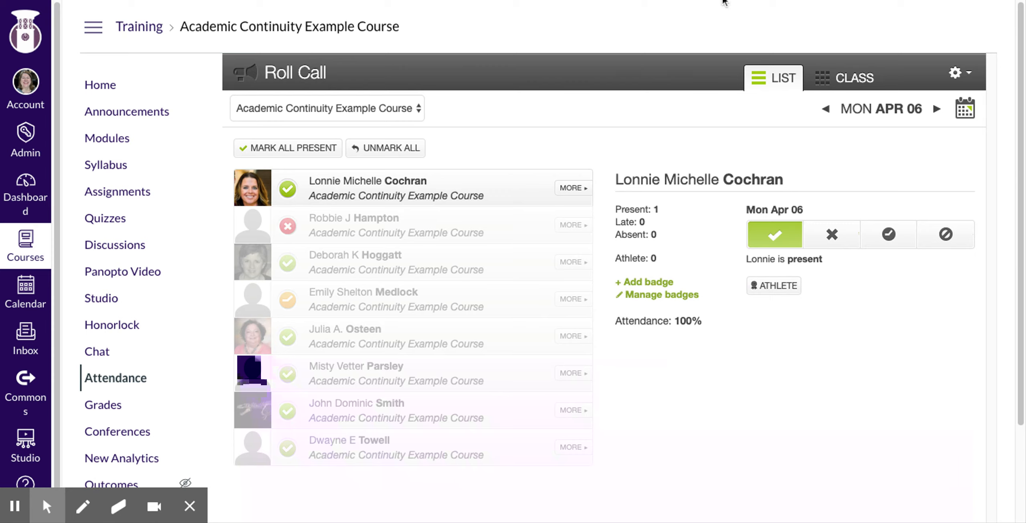